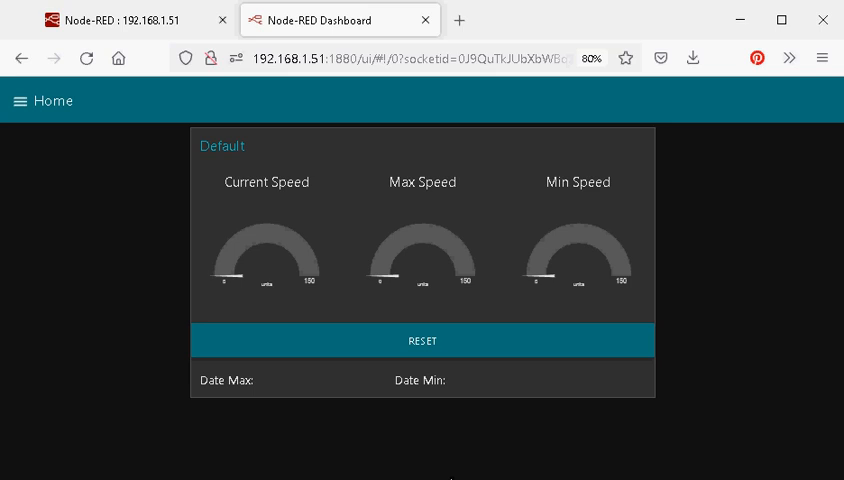
# Go full screen and bring up the max-min function node's code for editing.
pyautogui.press('F11')
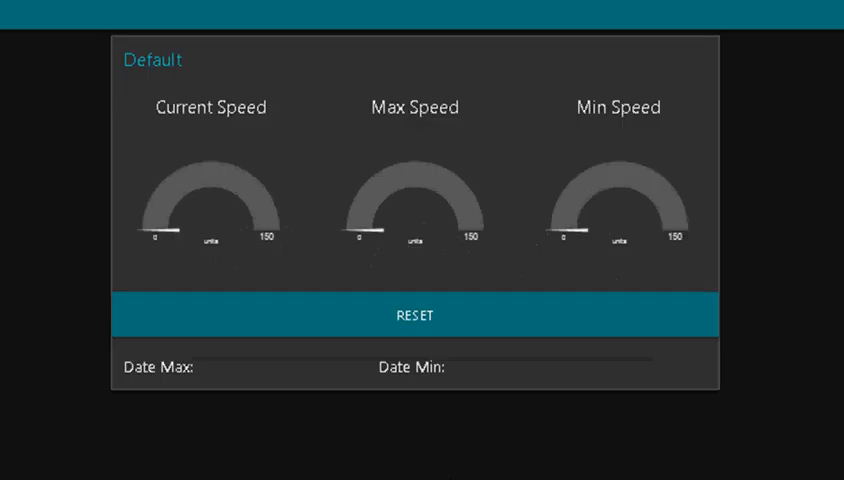
pyautogui.moveTo(434, 248)
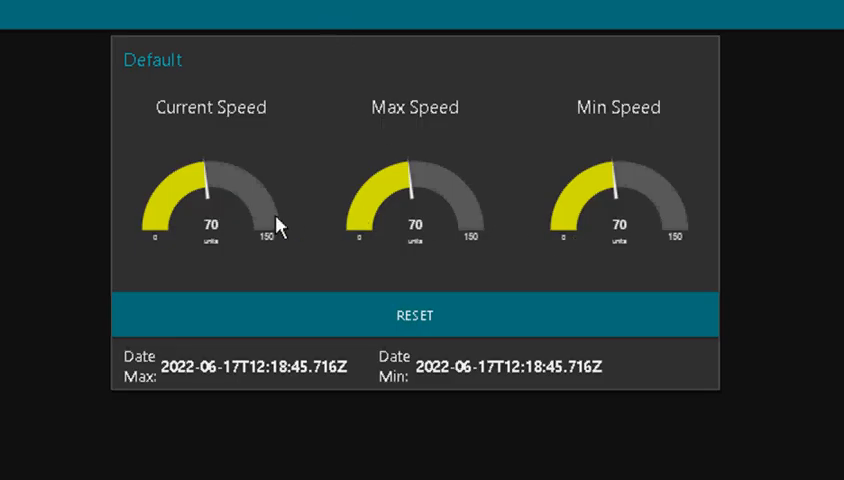
pyautogui.moveTo(364, 200)
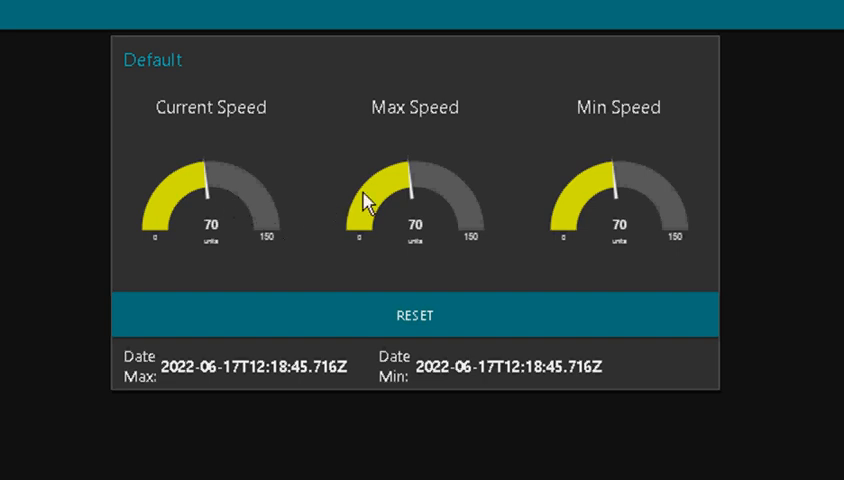
pyautogui.moveTo(616, 198)
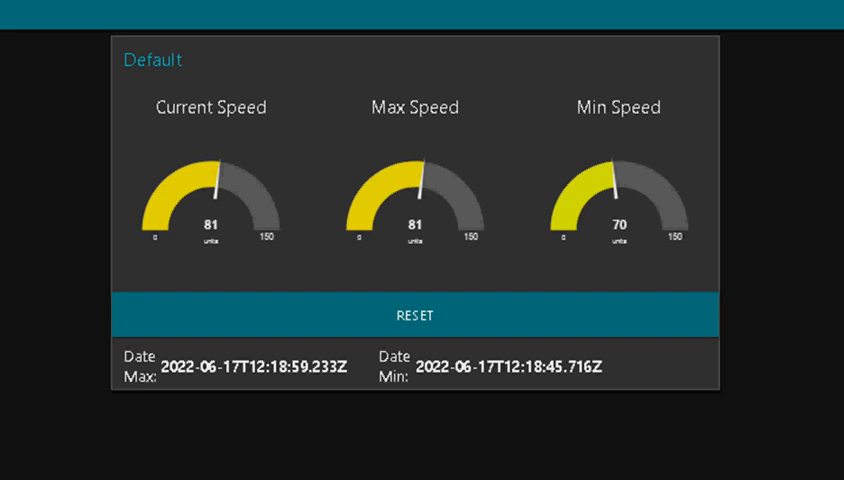
pyautogui.moveTo(420, 186)
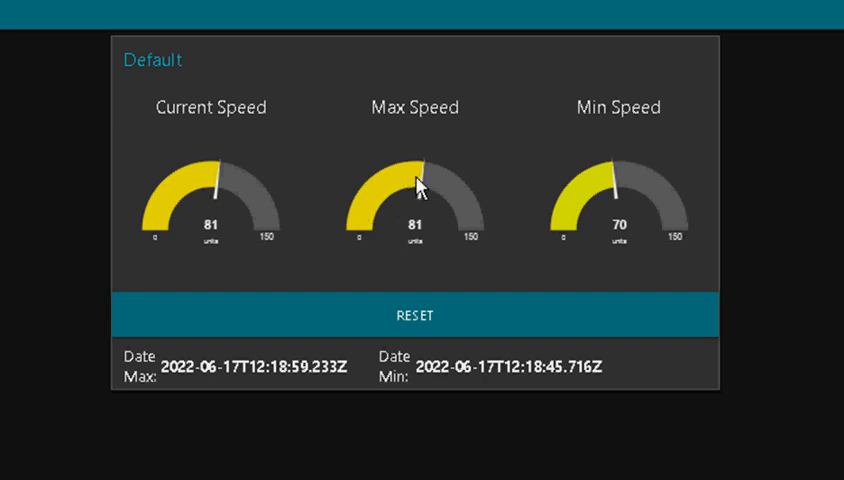
pyautogui.moveTo(546, 218)
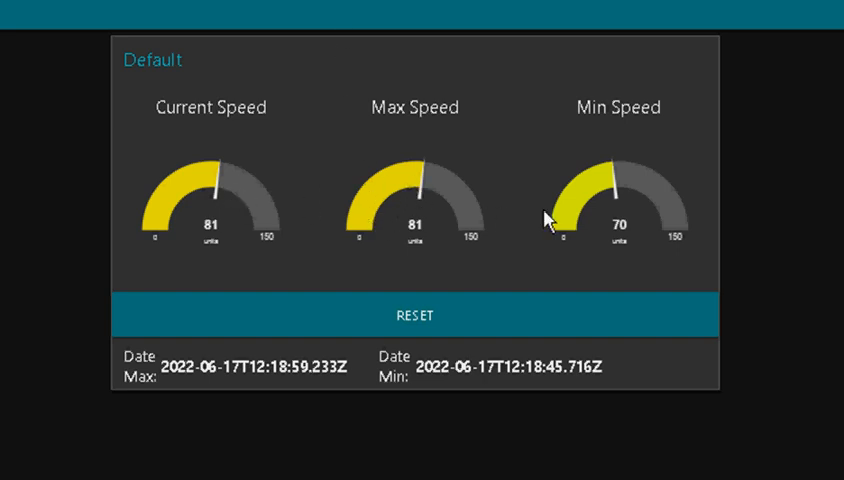
pyautogui.moveTo(548, 222)
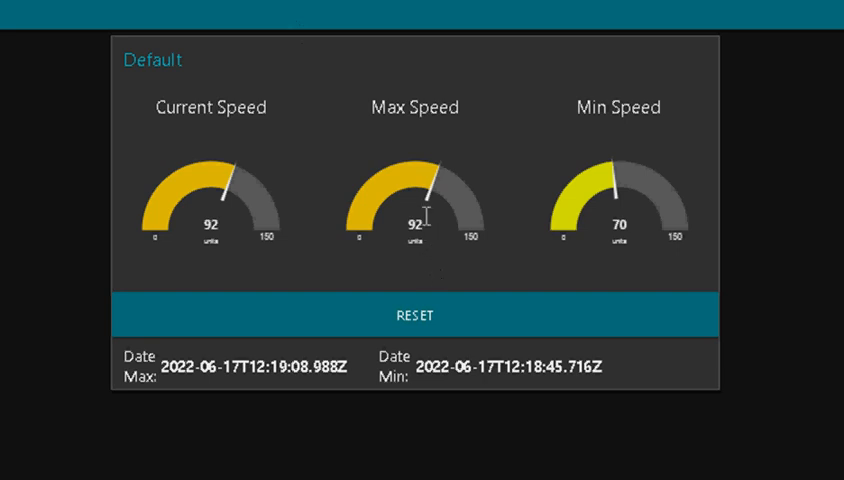
pyautogui.moveTo(292, 216)
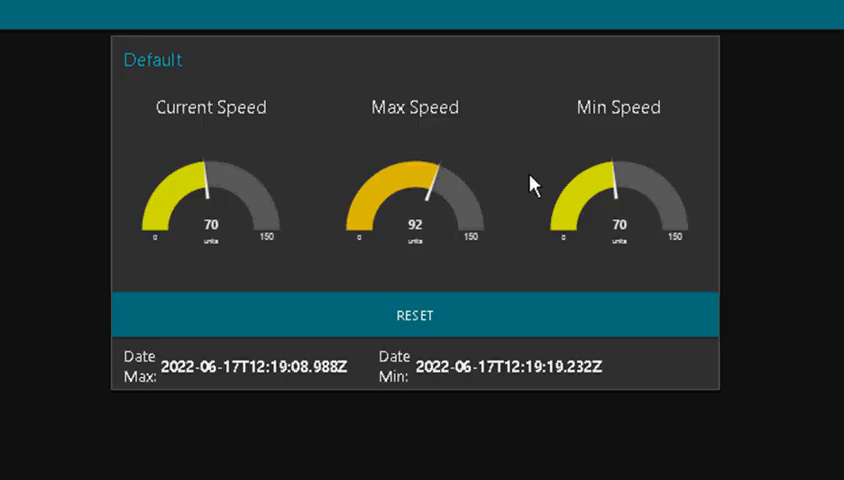
pyautogui.moveTo(284, 216)
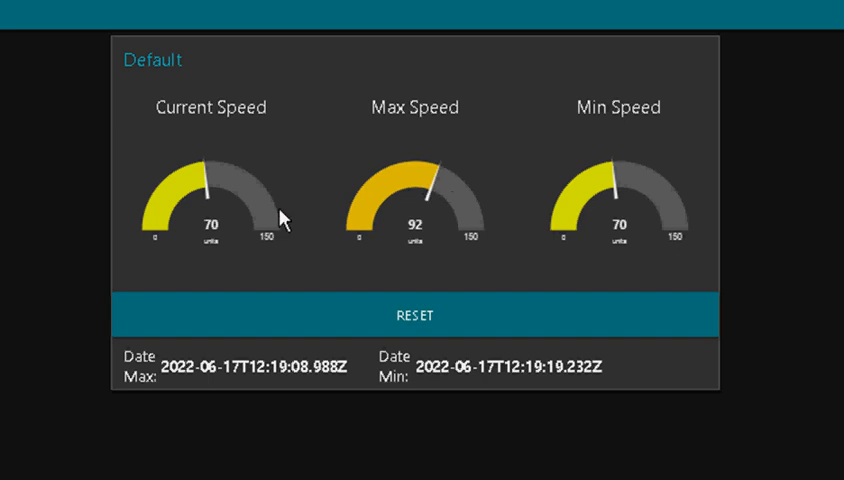
pyautogui.moveTo(284, 244)
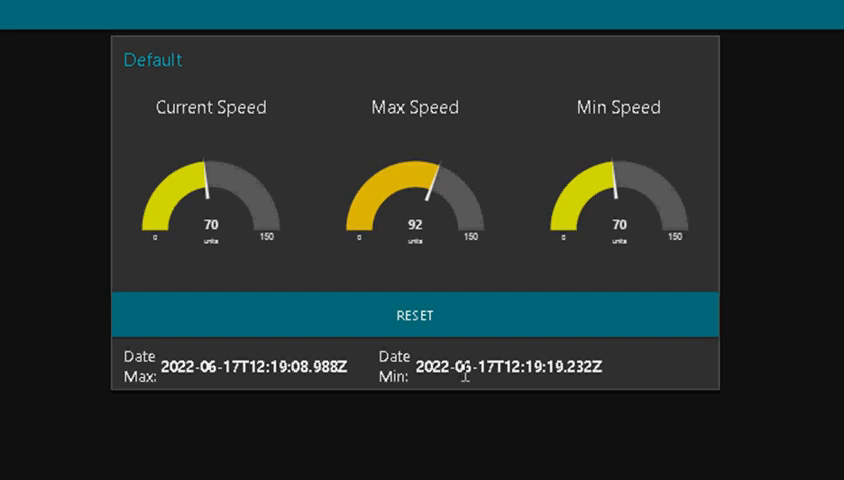
pyautogui.moveTo(560, 378)
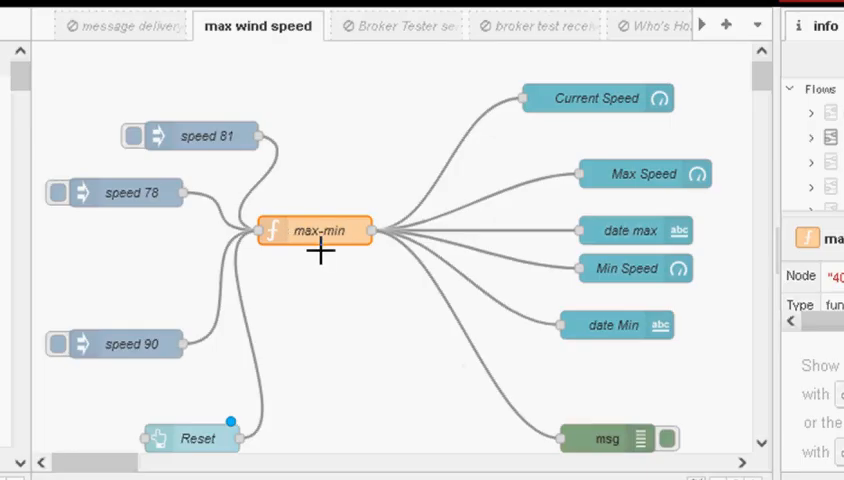
pyautogui.moveTo(330, 250)
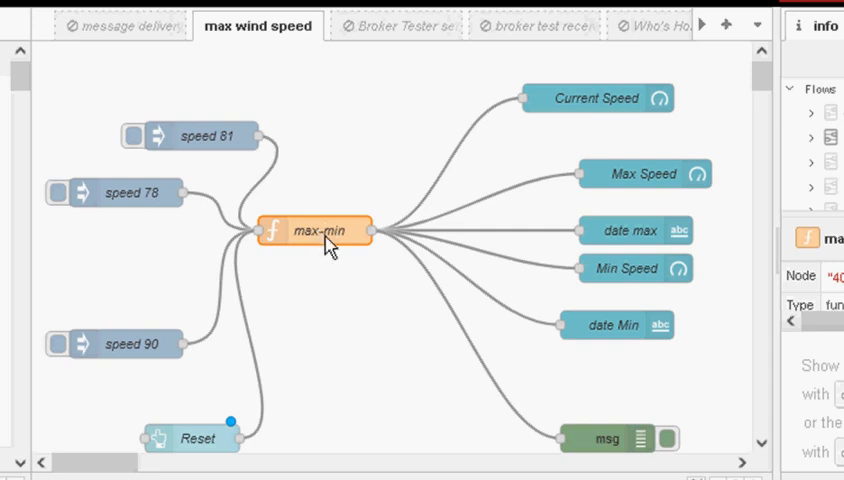
pyautogui.doubleClick(316, 230)
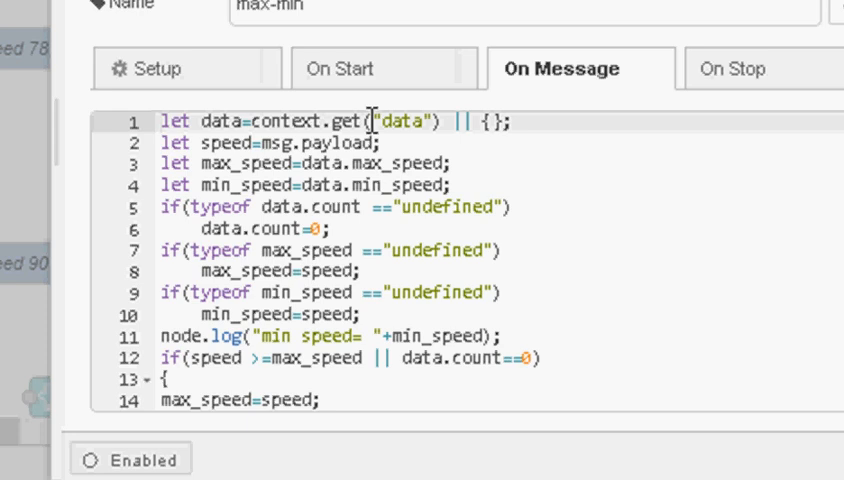
pyautogui.moveTo(548, 208)
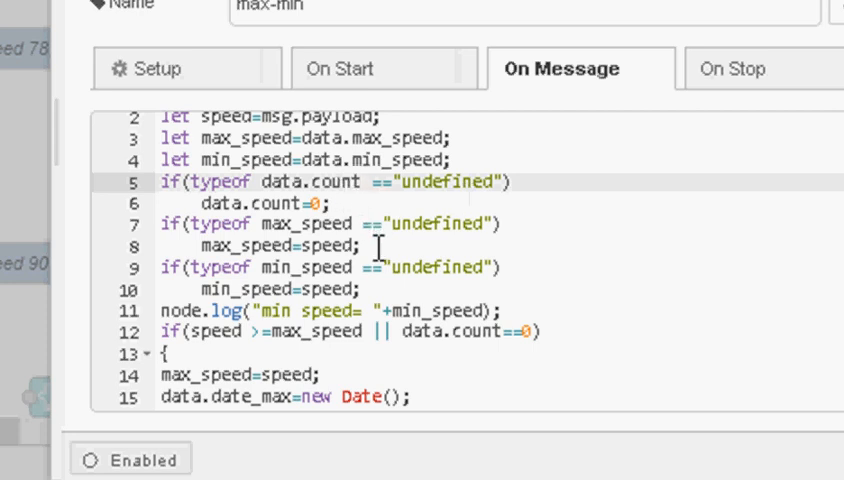
# Move through the On Message code to the max and min speed update blocks.
pyautogui.click(364, 244)
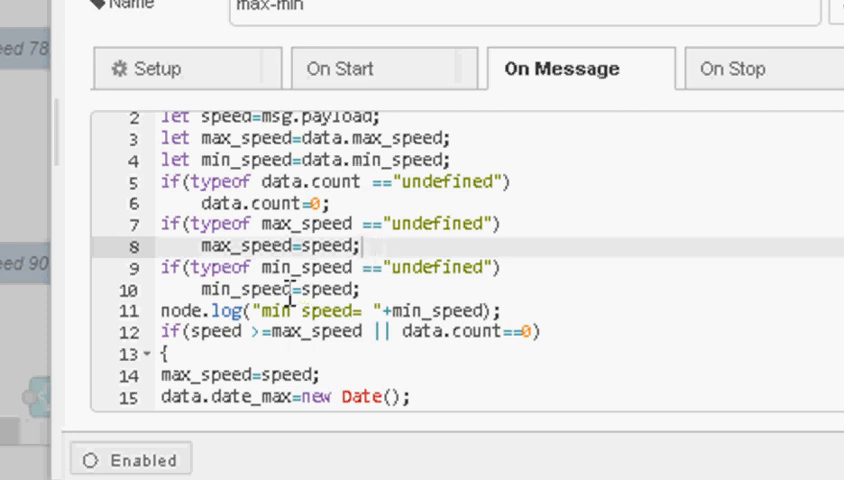
pyautogui.click(368, 290)
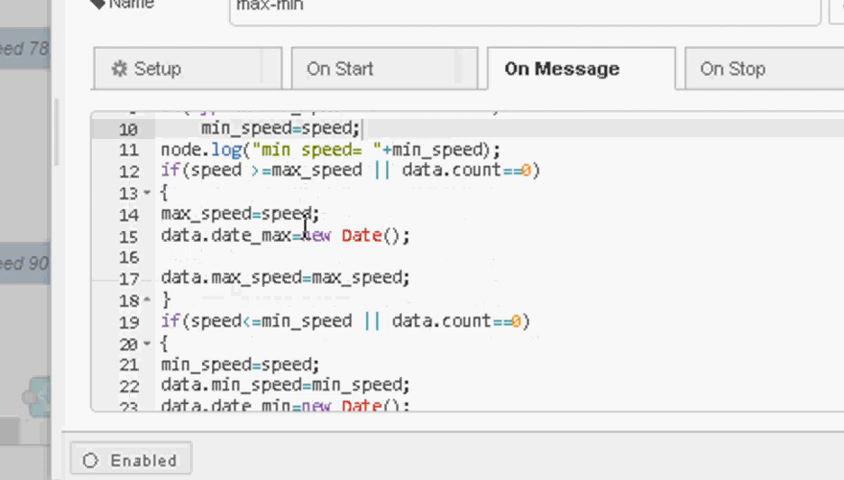
pyautogui.moveTo(280, 184)
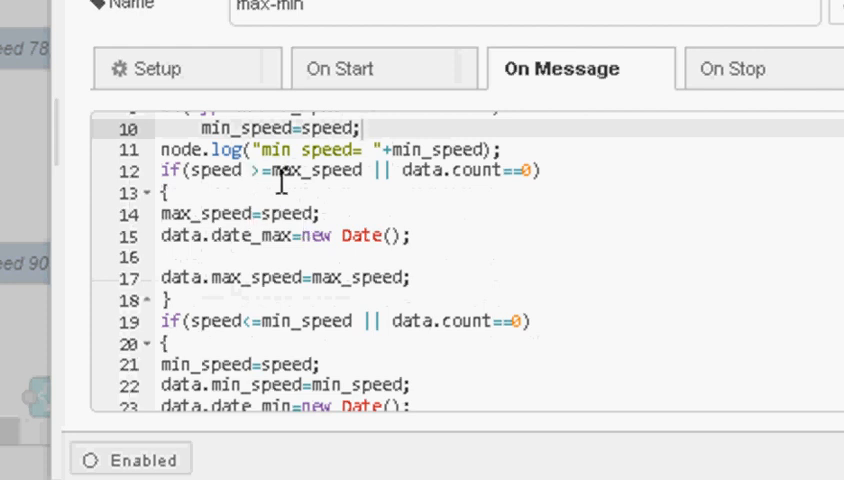
pyautogui.moveTo(280, 212)
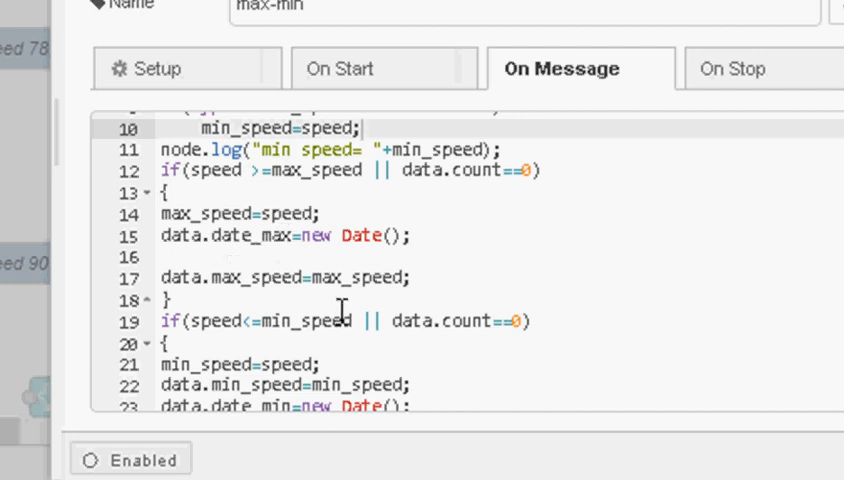
pyautogui.scroll(-3)
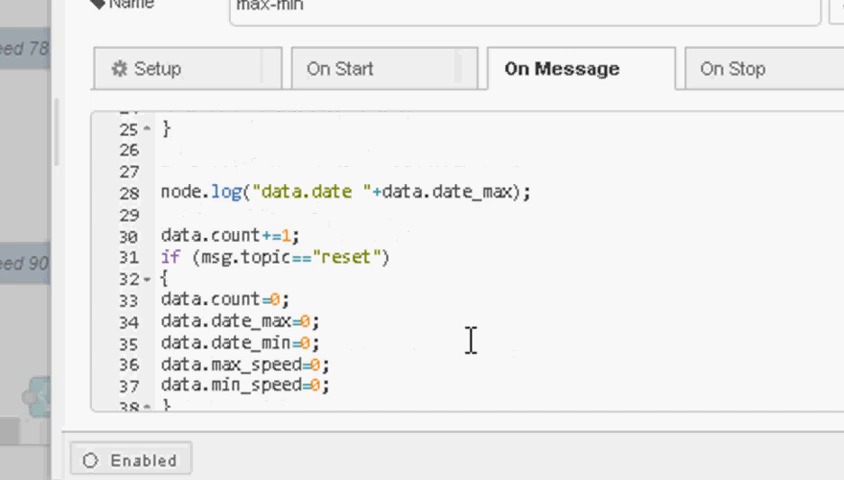
pyautogui.scroll(-3)
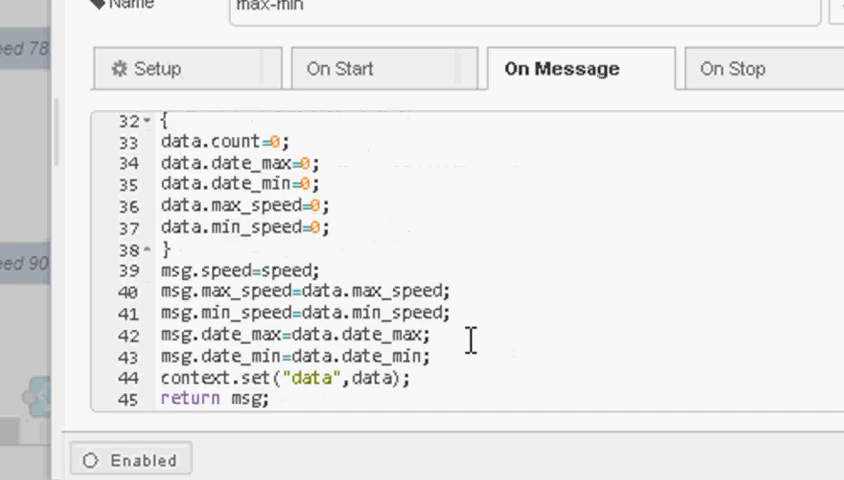
pyautogui.click(416, 376)
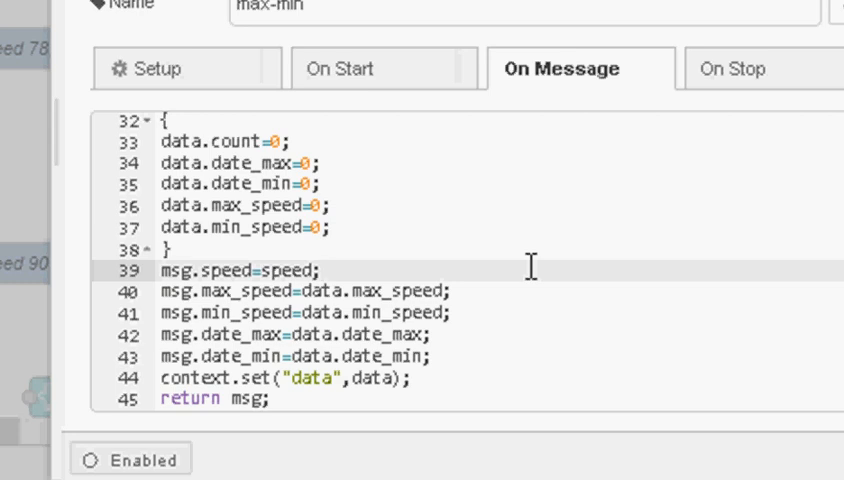
pyautogui.moveTo(460, 172)
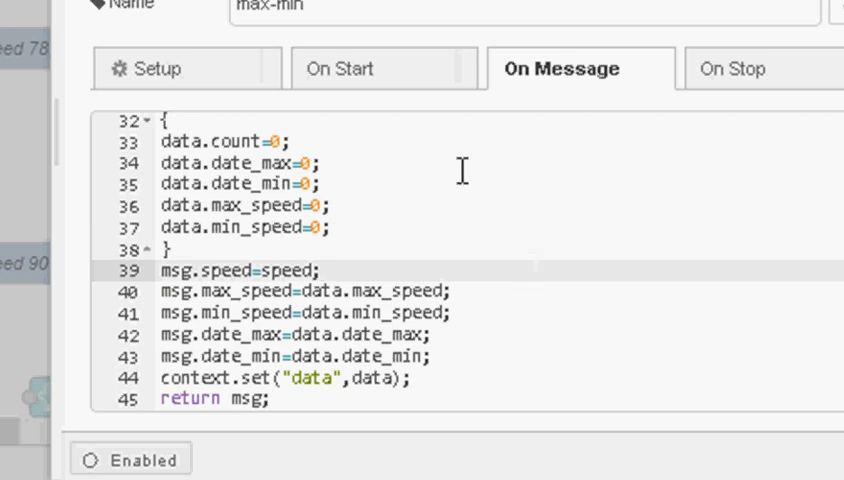
pyautogui.moveTo(430, 272)
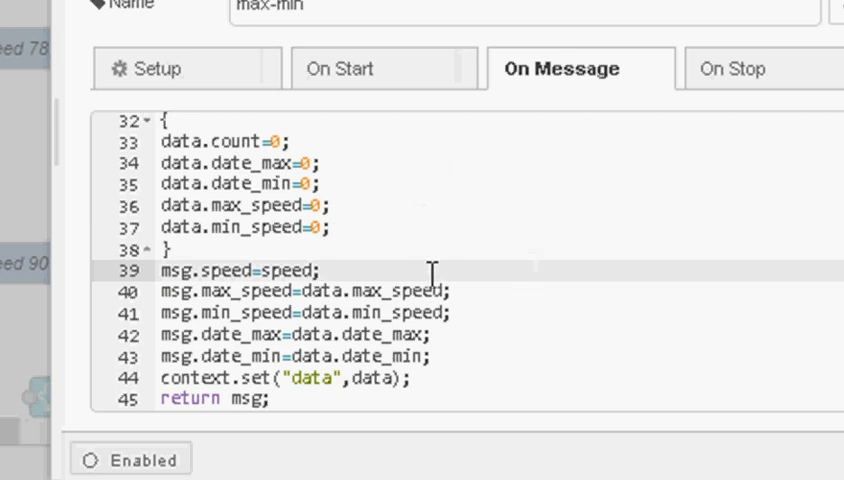